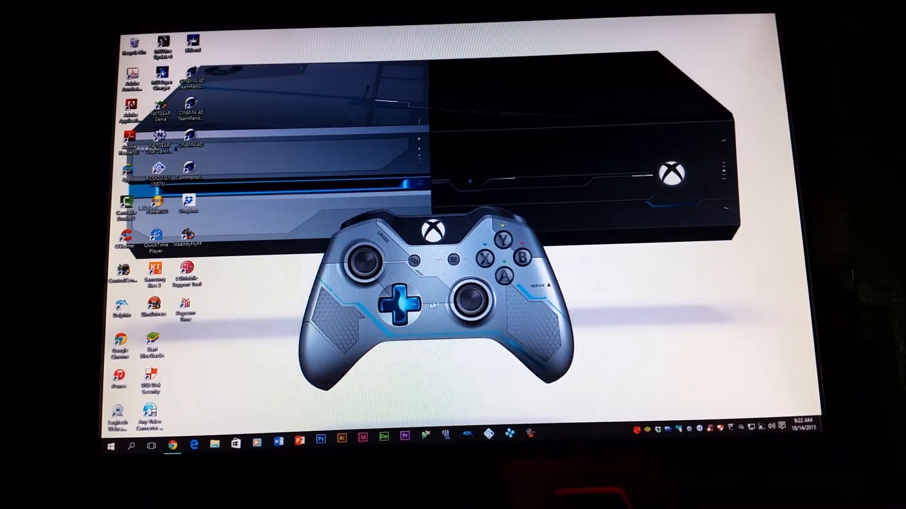
# Select the LG Mobile Support Tool desktop icon and launch it from its right-click menu
pyautogui.click(186, 272)
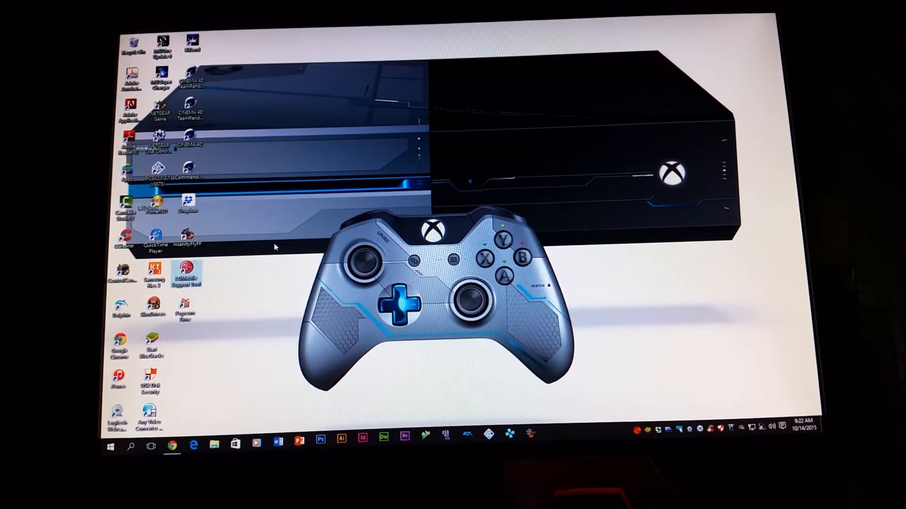
pyautogui.rightClick(185, 272)
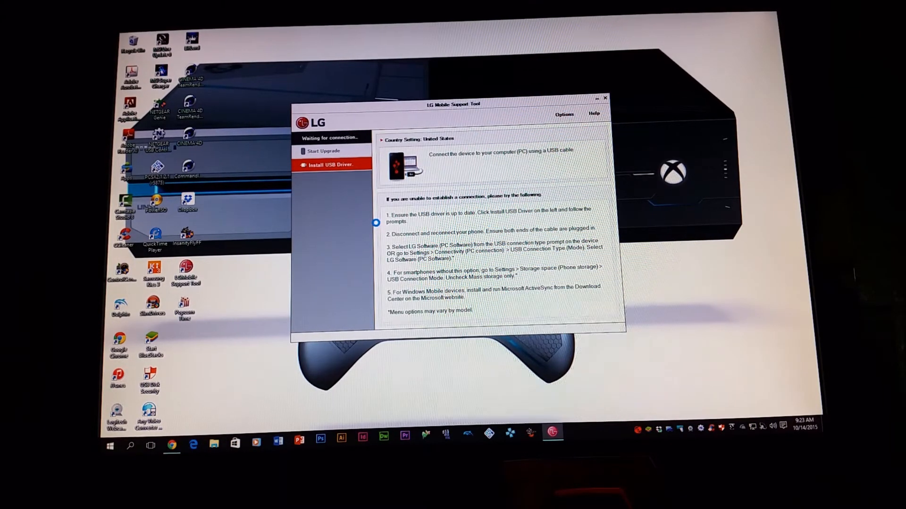
# Start the USB driver install and choose MetroPCS as the carrier
pyautogui.click(329, 164)
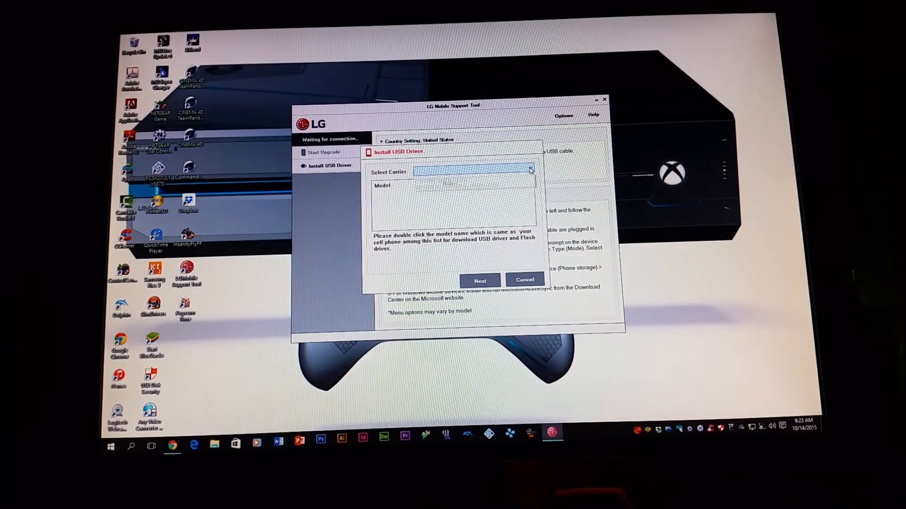
pyautogui.click(528, 169)
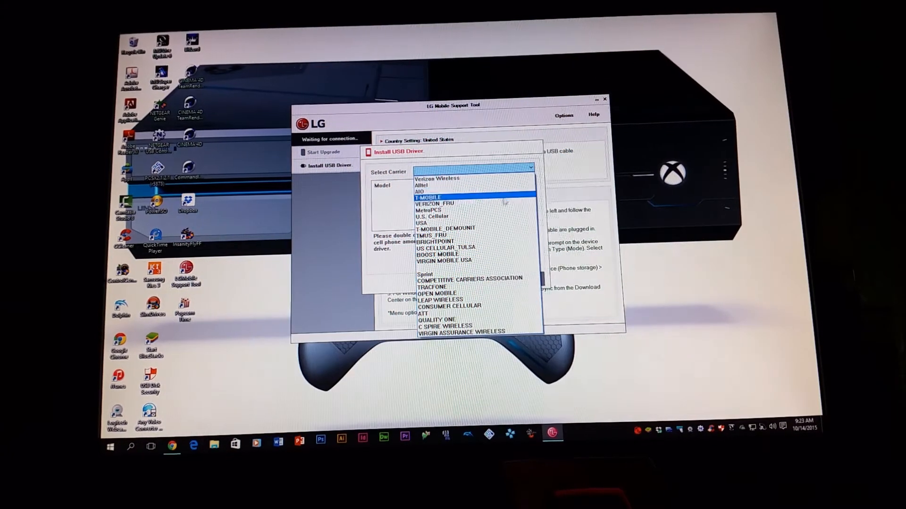
pyautogui.click(436, 210)
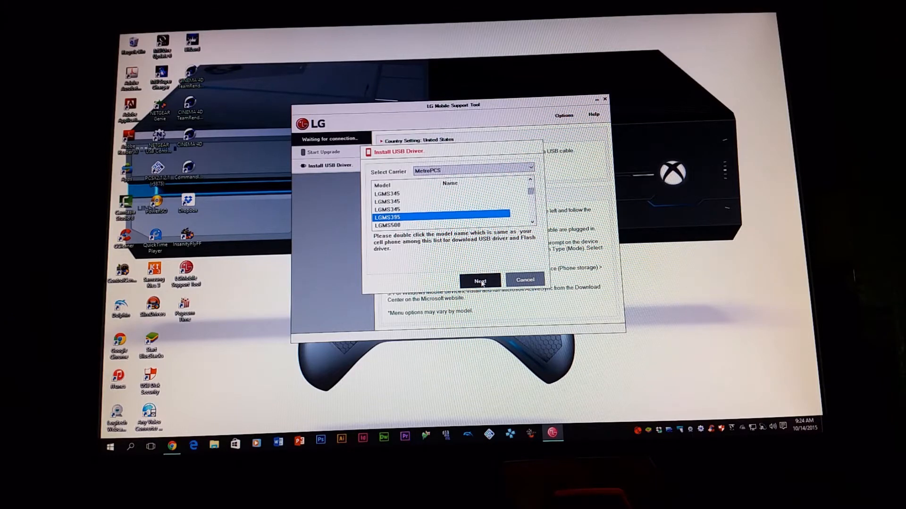
# Proceed with the LGMS395 driver and acknowledge the disconnect-phone notice
pyautogui.click(480, 281)
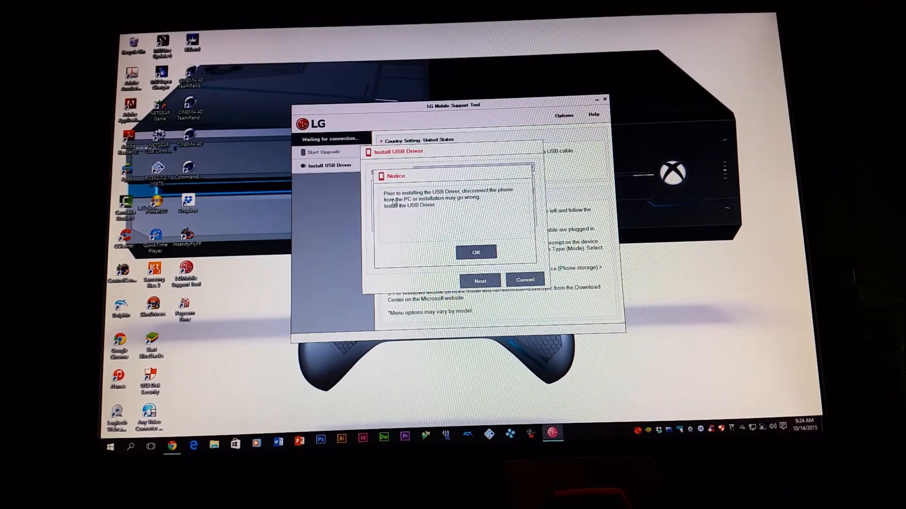
pyautogui.moveTo(465, 201)
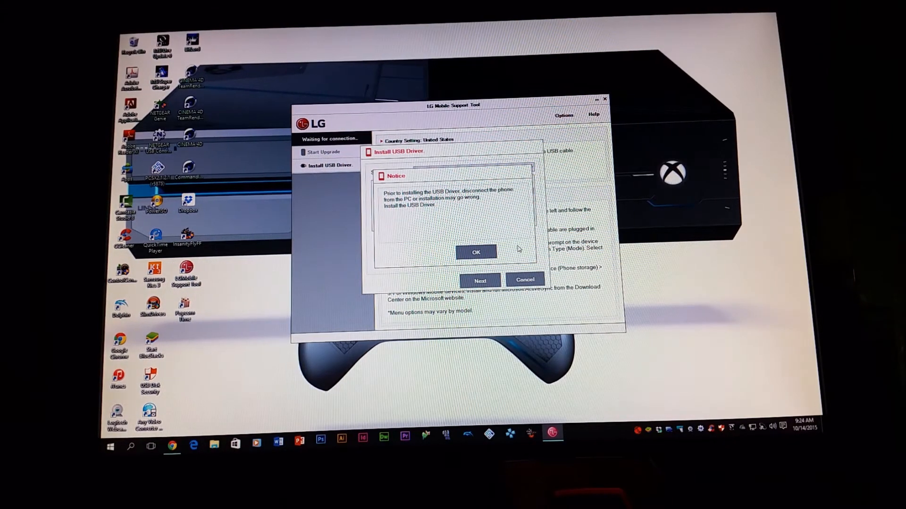
pyautogui.click(475, 252)
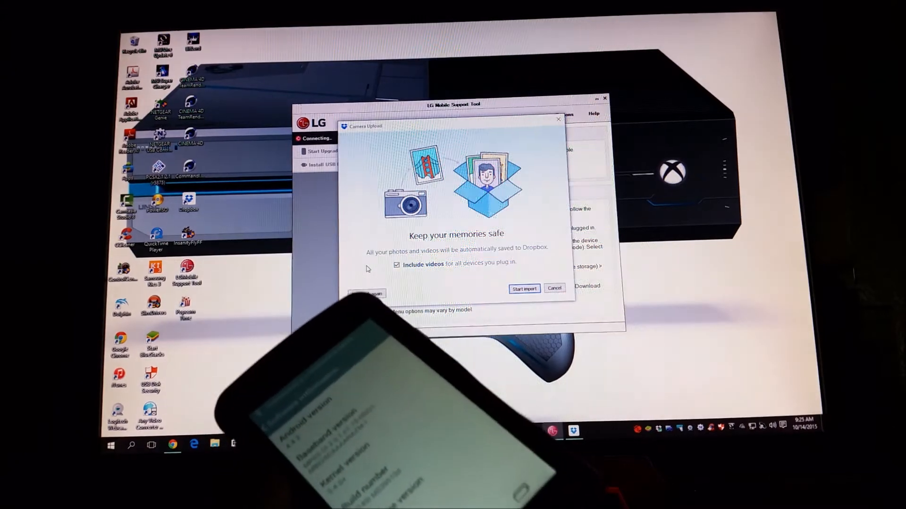
# Dismiss the Dropbox Camera Upload popup while the tool detects the phone
pyautogui.click(554, 288)
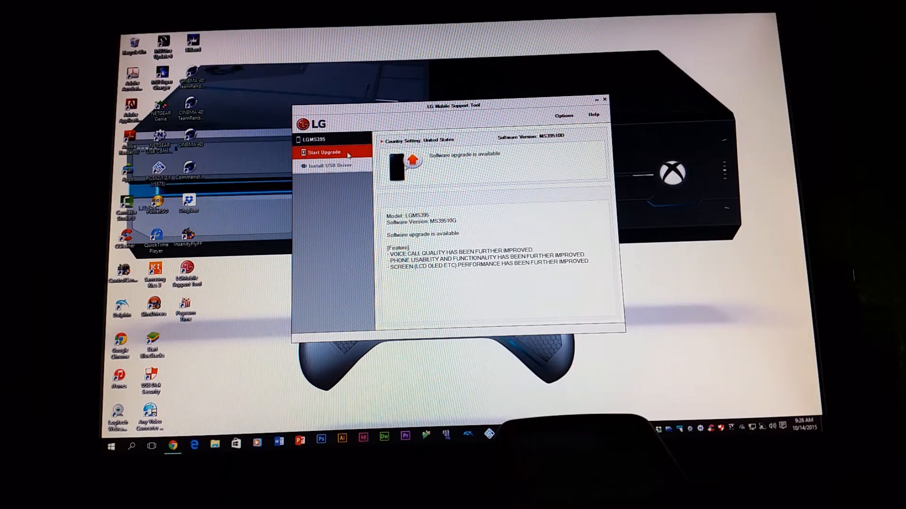
# Start the software upgrade from the left panel
pyautogui.click(325, 152)
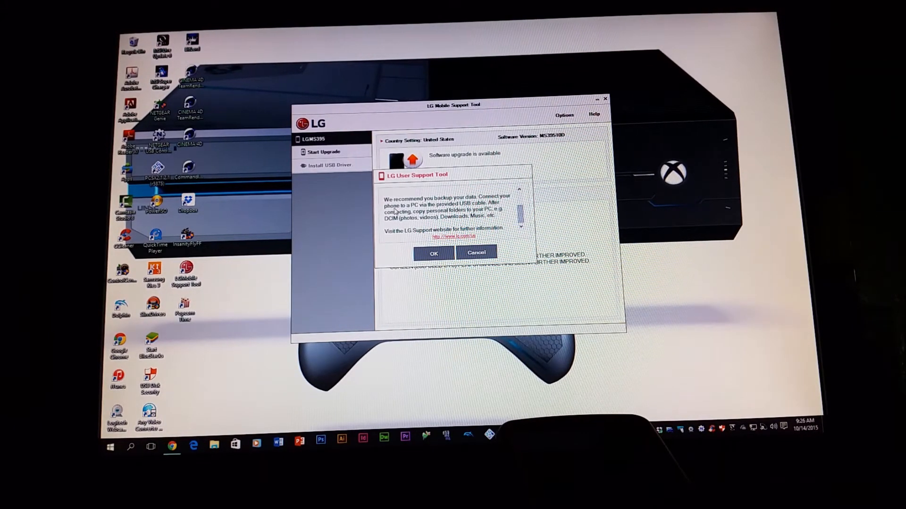
pyautogui.moveTo(451, 207)
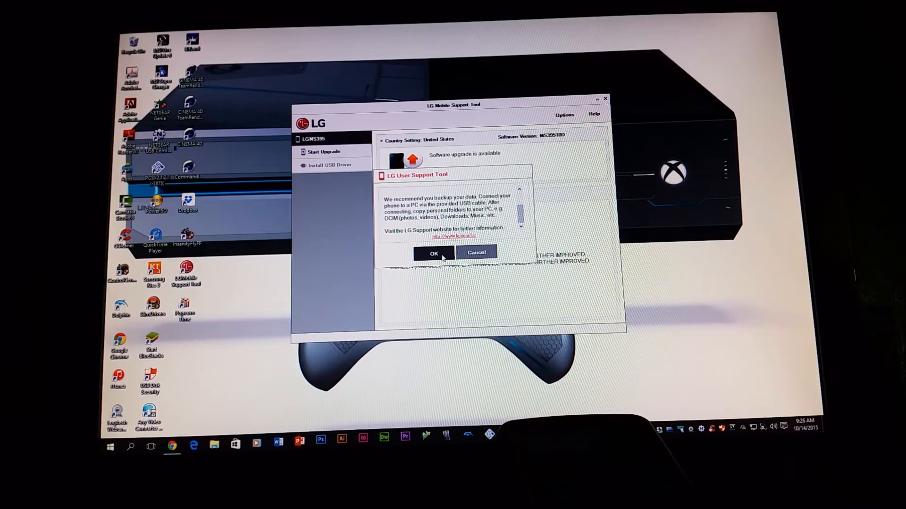
pyautogui.click(434, 255)
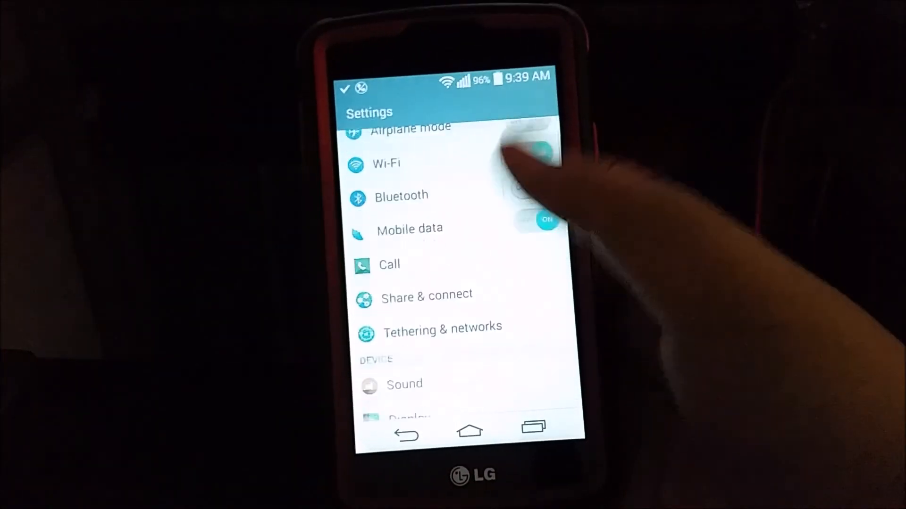
# Open About phone, then Software information, showing Android 4.4.2 and version MS39510g
pyautogui.scroll(-3)
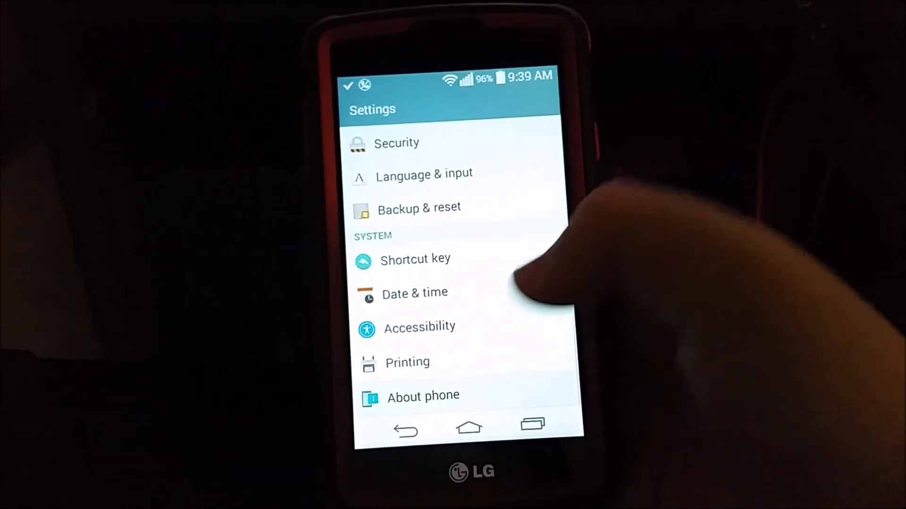
pyautogui.click(422, 395)
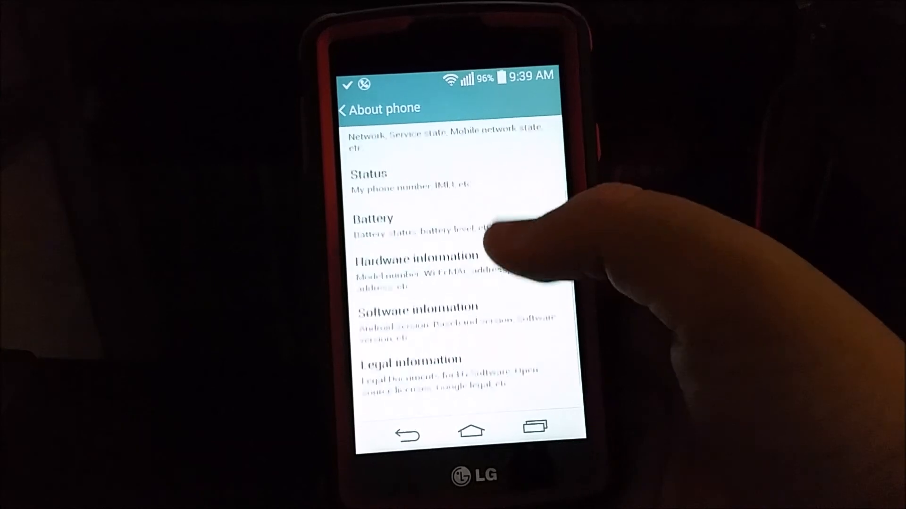
pyautogui.click(417, 308)
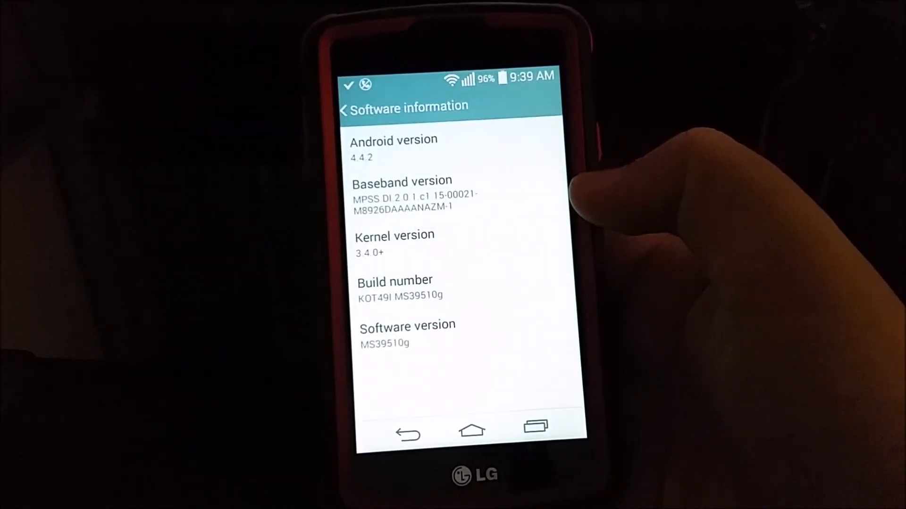